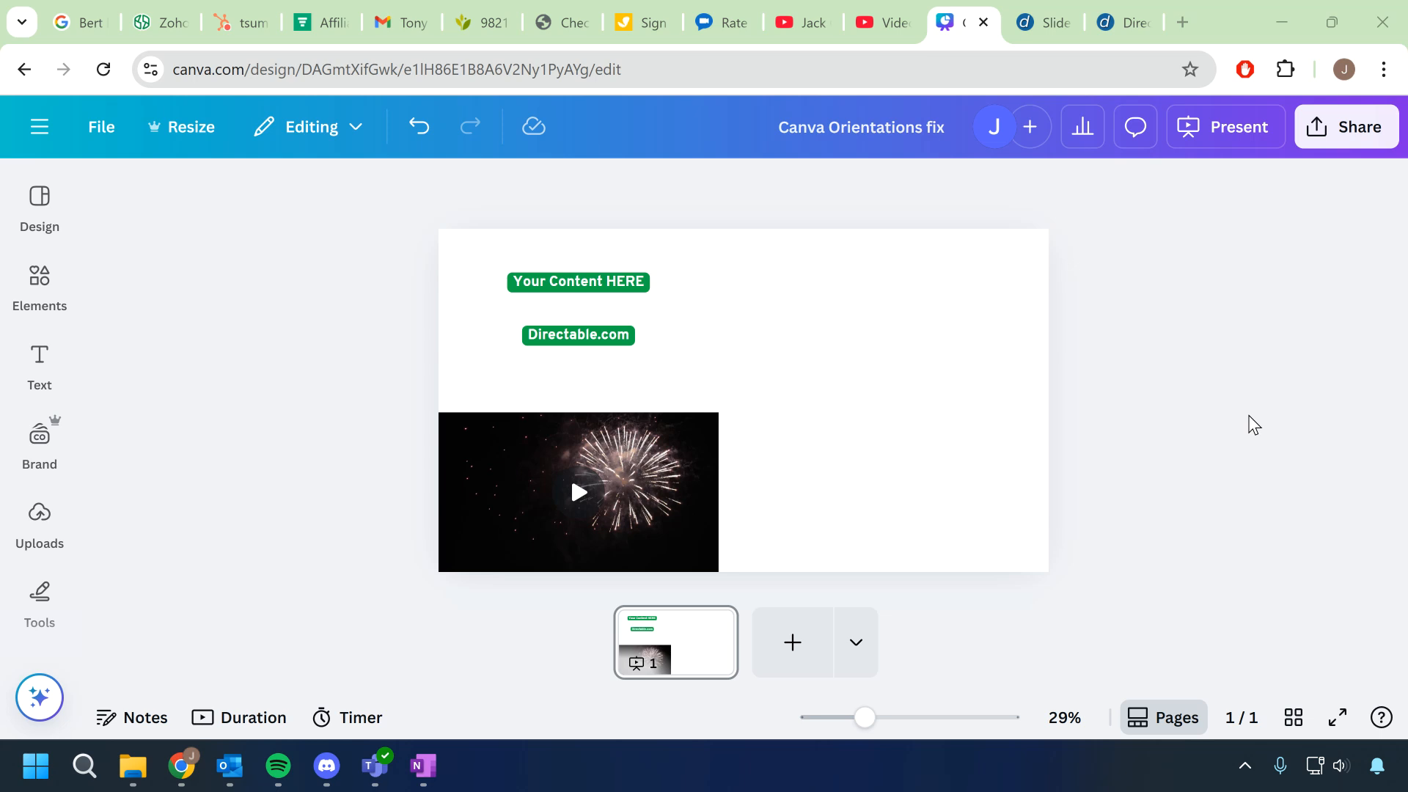
pyautogui.moveTo(1290, 470)
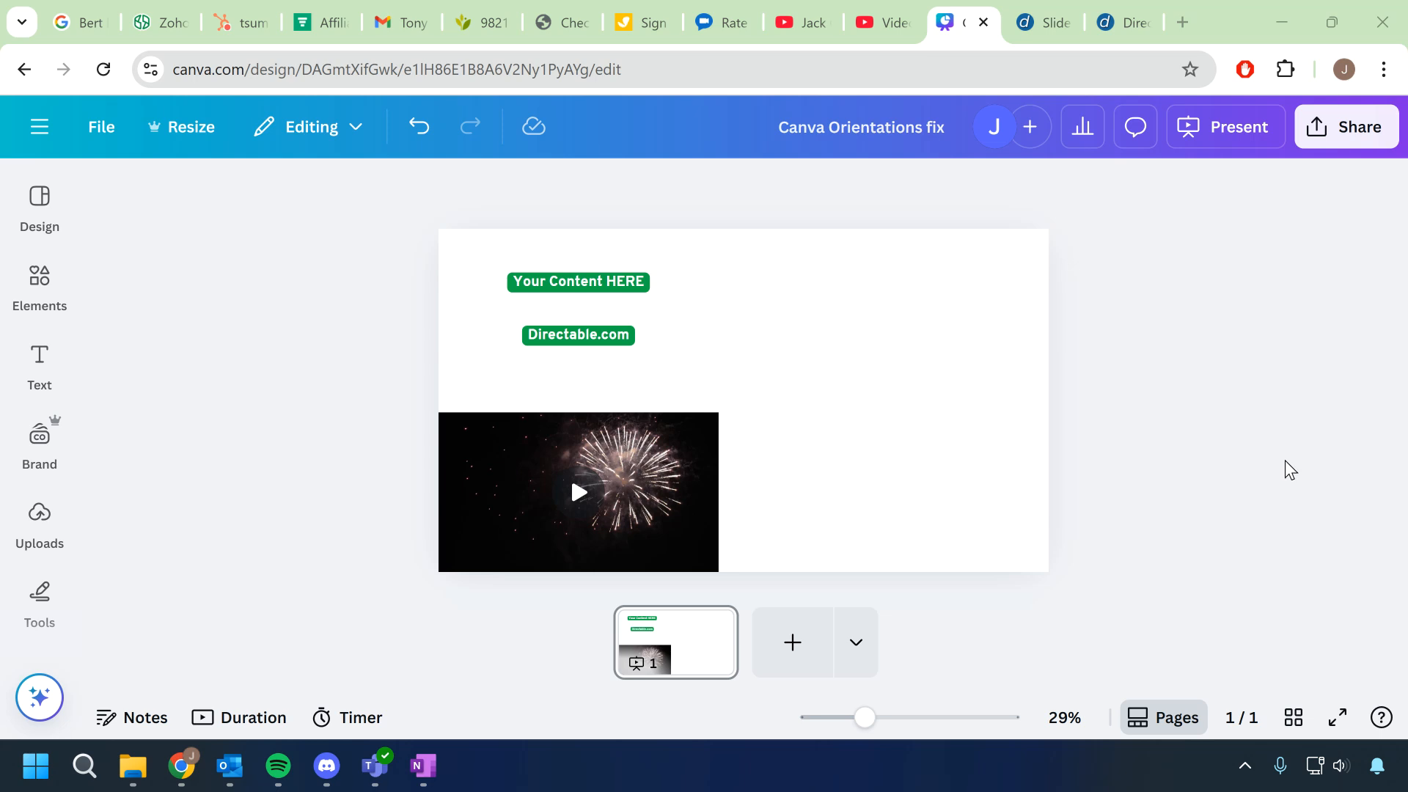
# Step: Inspect the landscape design's page background and its layer list
pyautogui.click(745, 579)
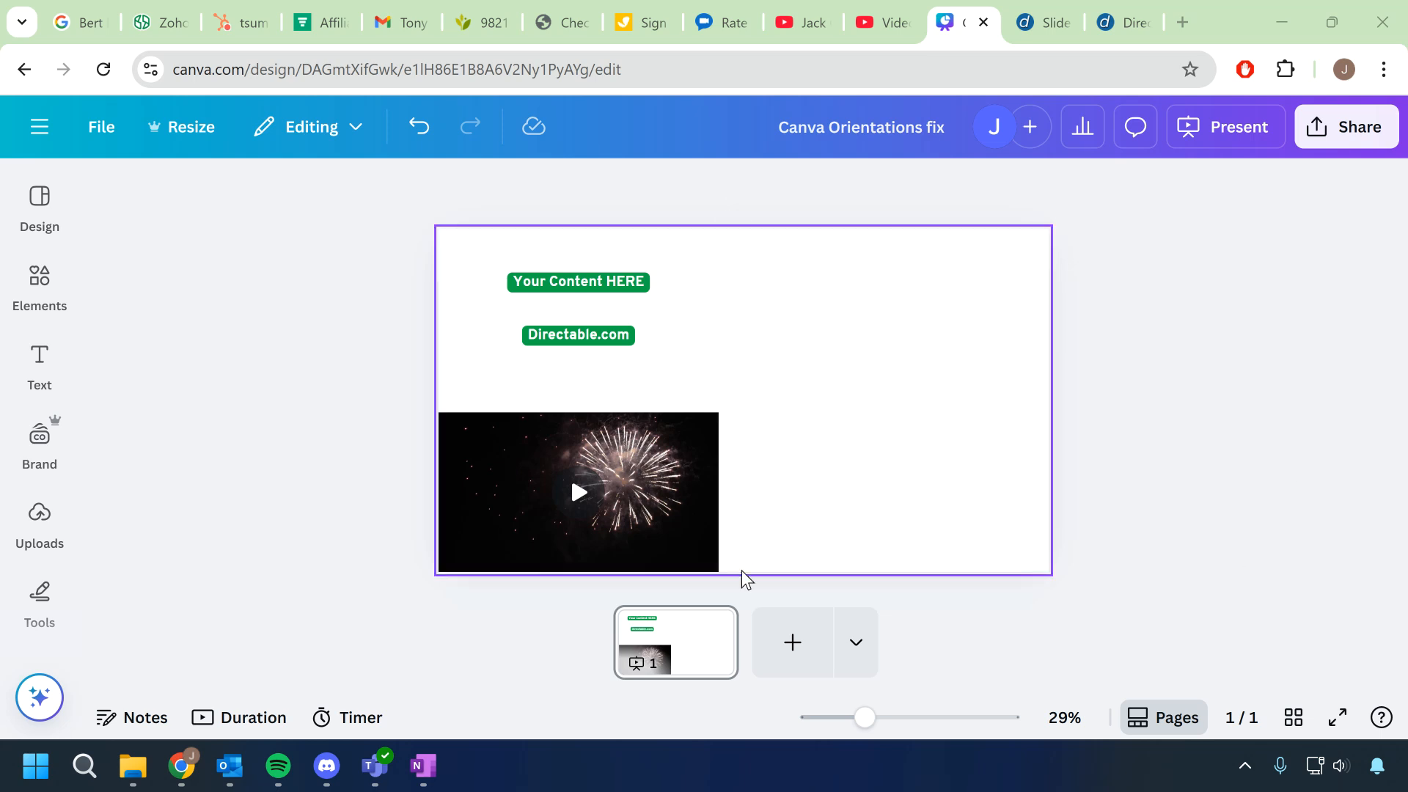
pyautogui.click(746, 580)
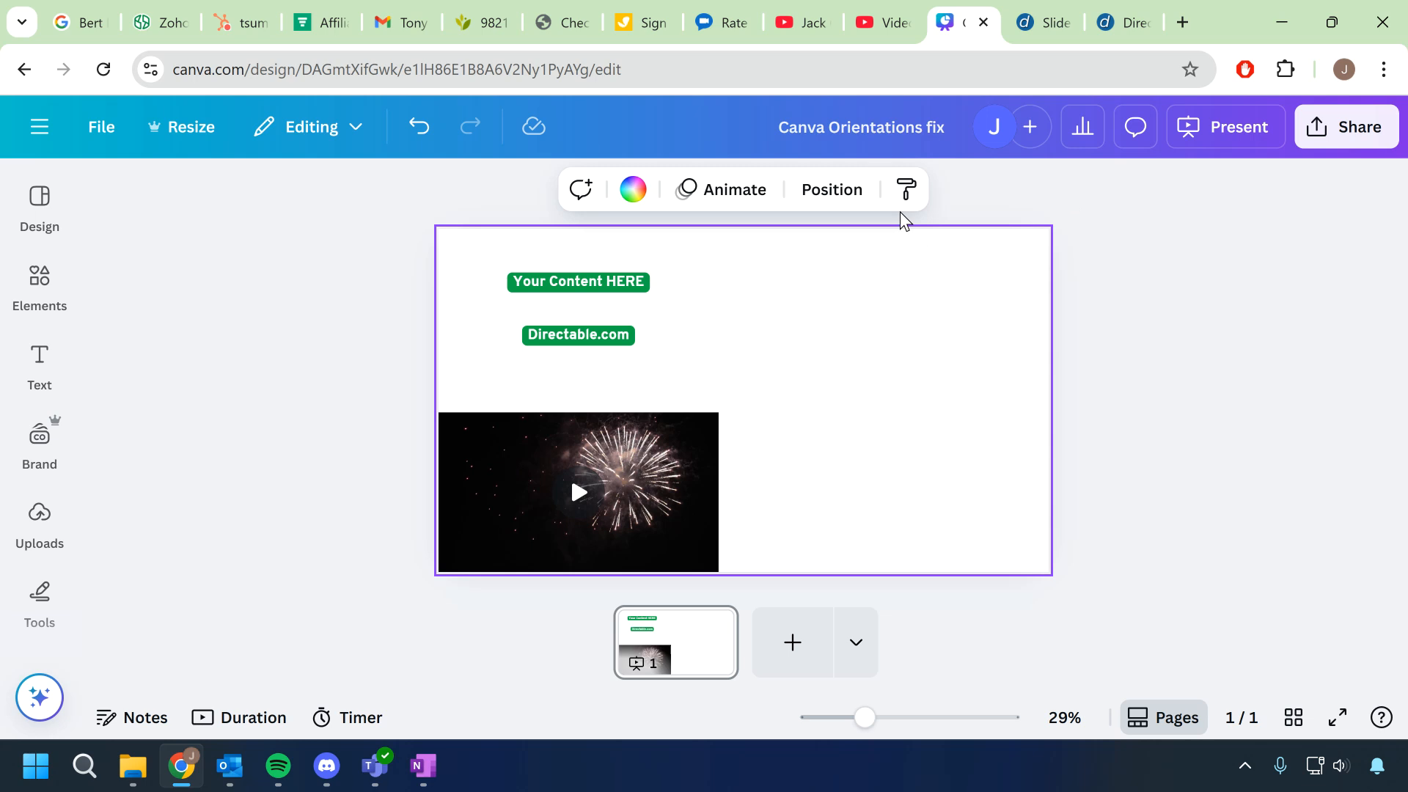
pyautogui.click(830, 190)
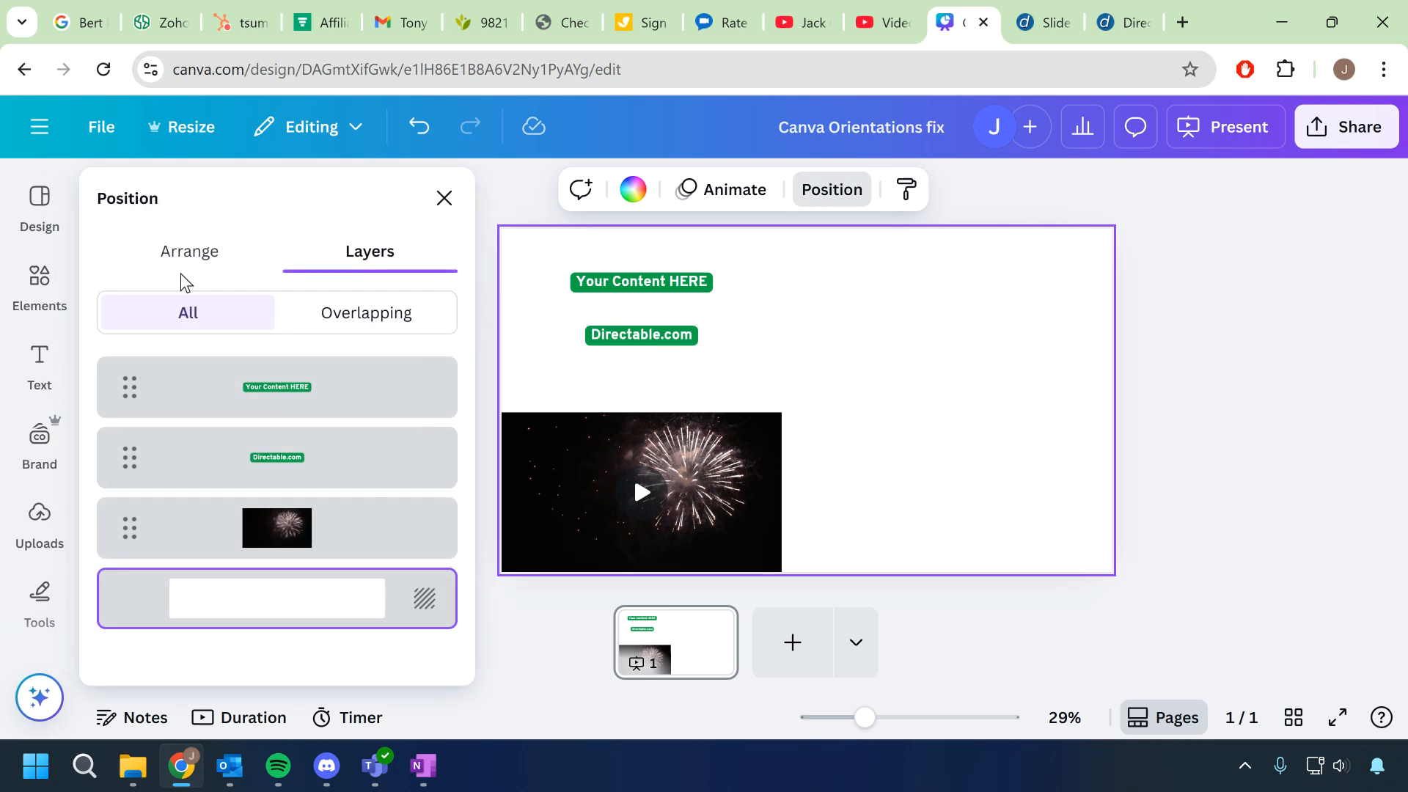
pyautogui.click(190, 250)
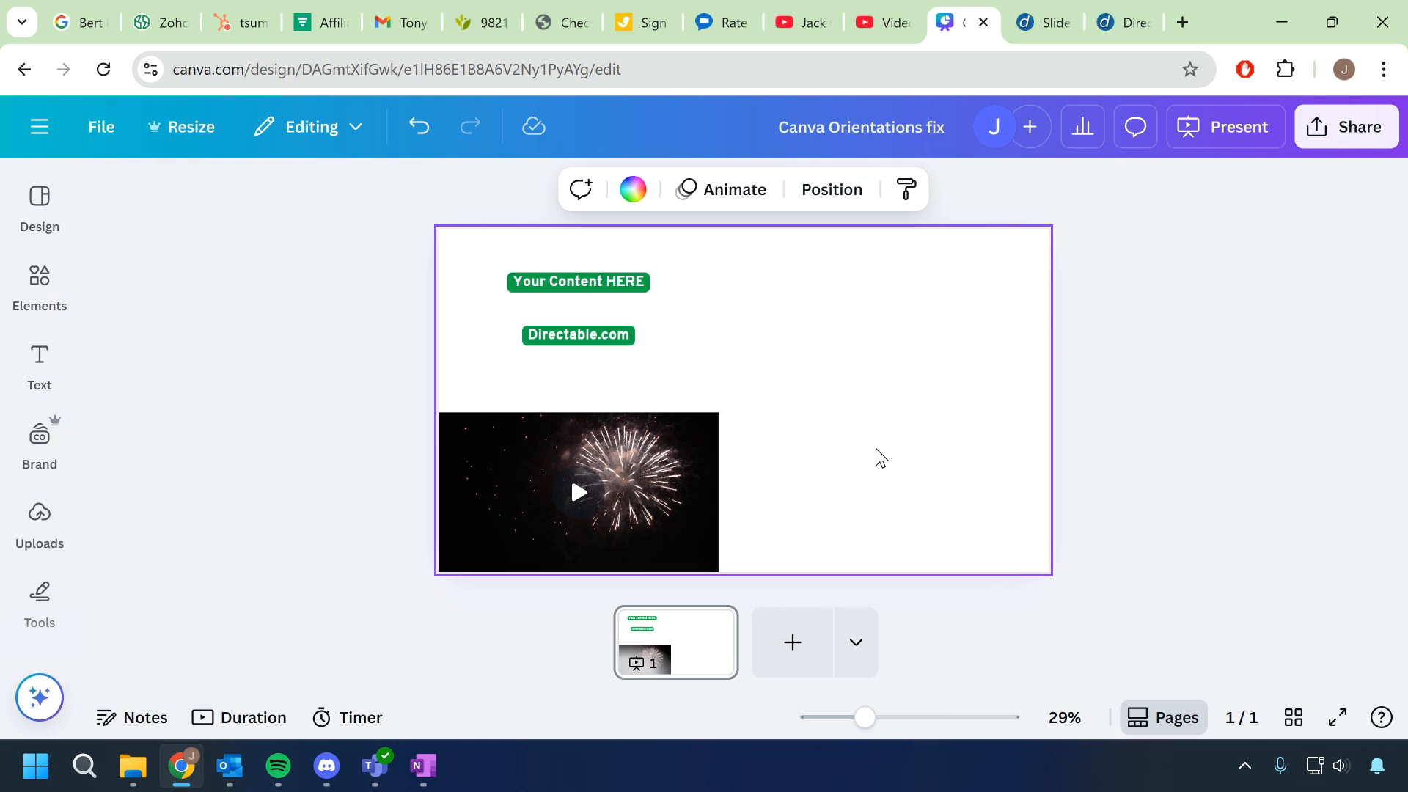
# Step: Create a resized 1080 × 1920 px custom-size copy of the design and open it
pyautogui.click(182, 126)
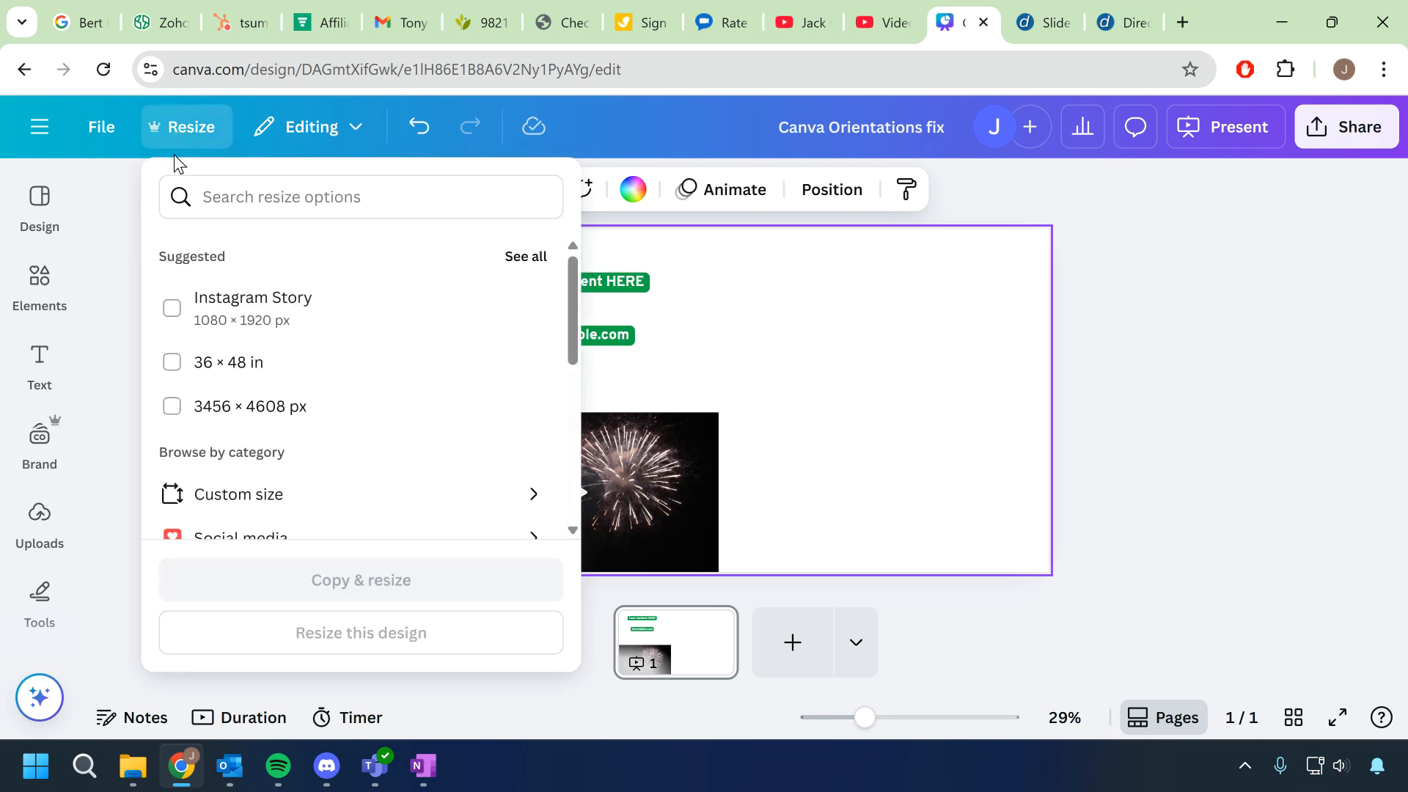
pyautogui.moveTo(252, 308)
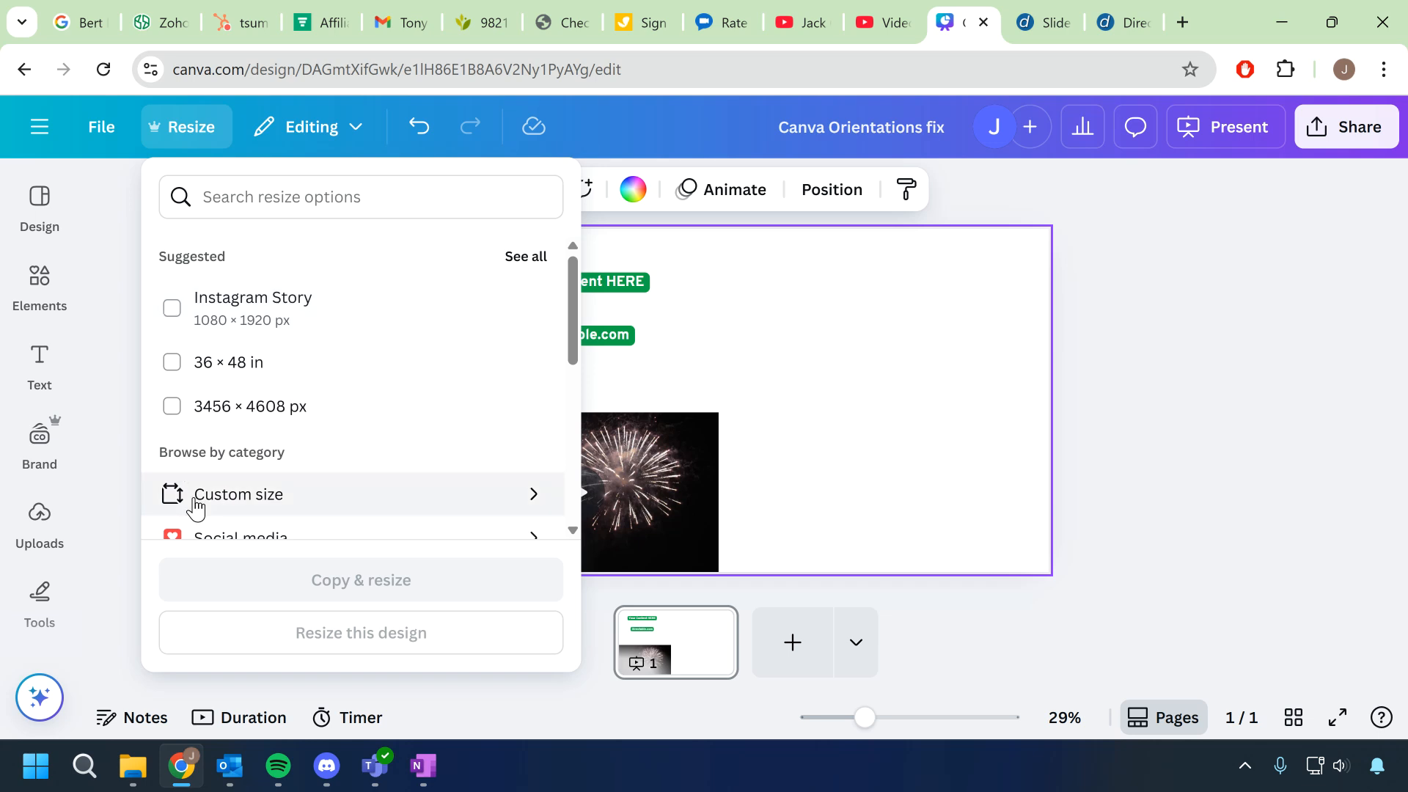
pyautogui.click(239, 495)
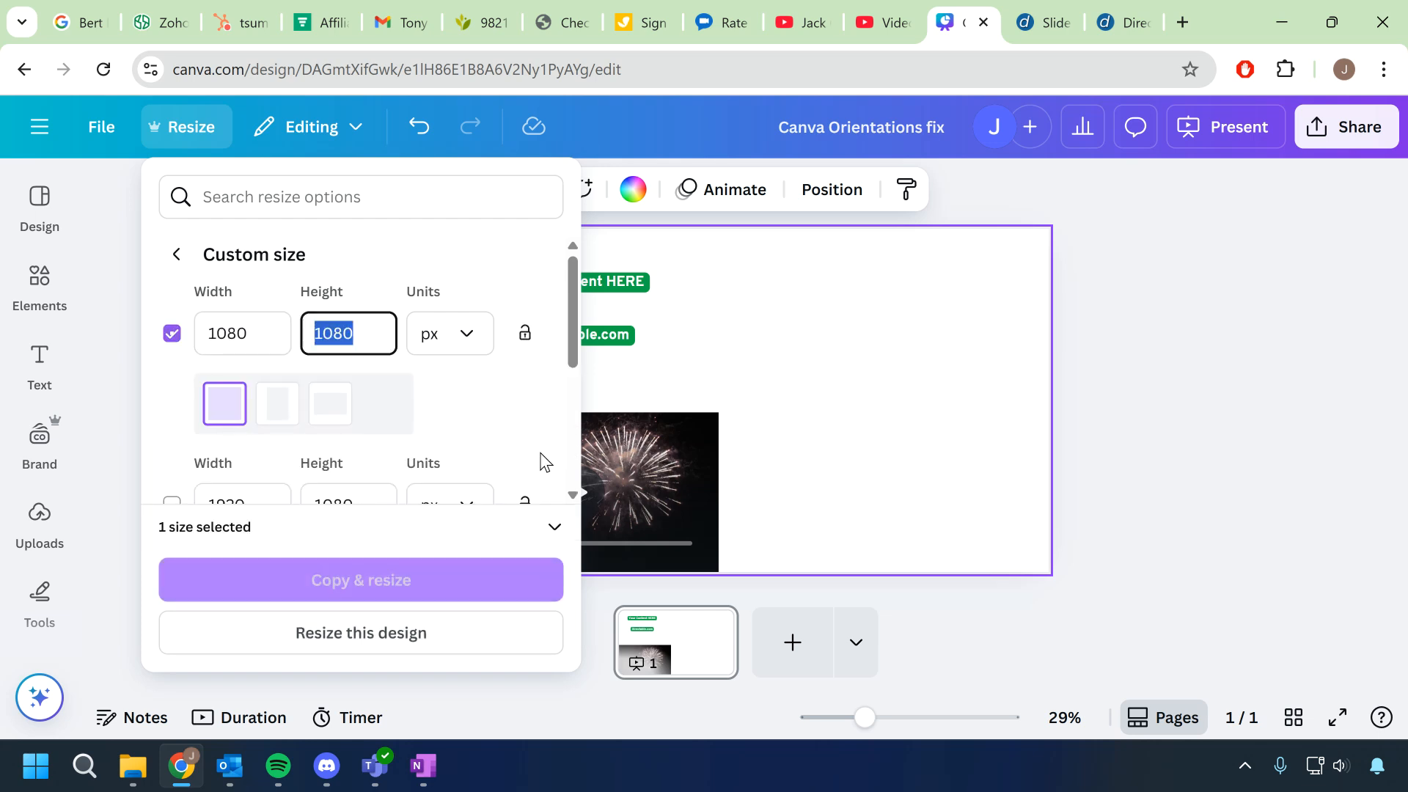
pyautogui.click(277, 402)
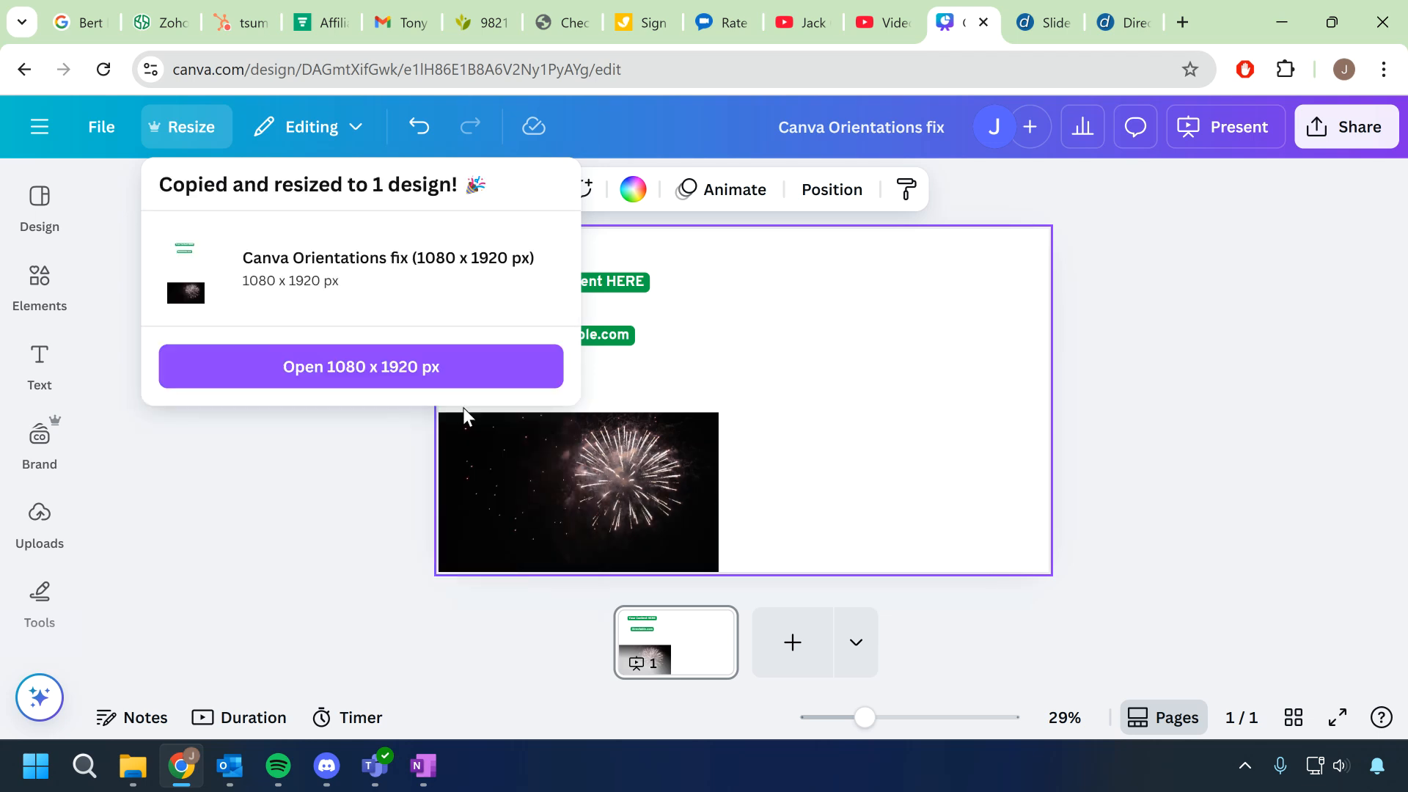
pyautogui.click(361, 367)
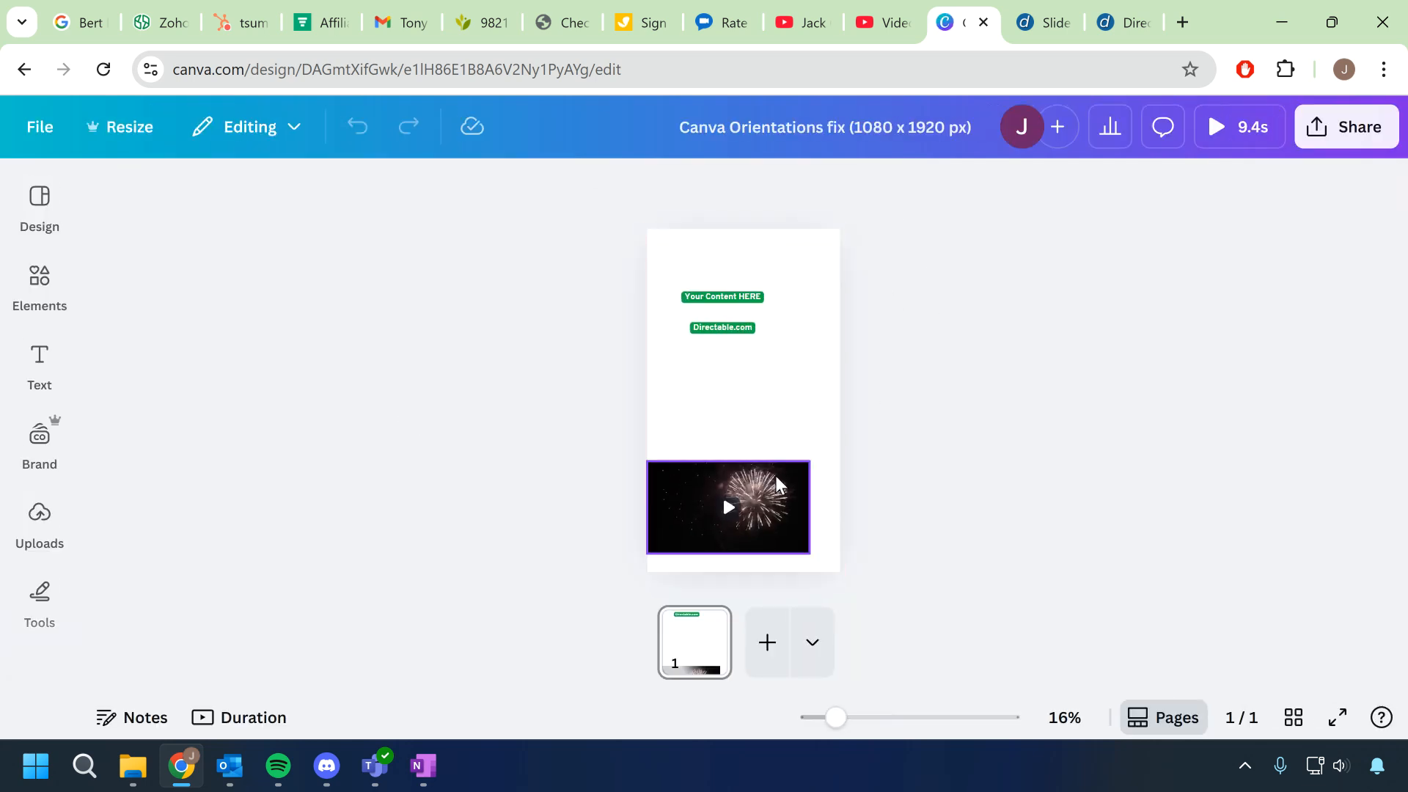
# Step: Rotate the fireworks video via Position, trying 90 then -180 degrees, and deselect it
pyautogui.click(727, 508)
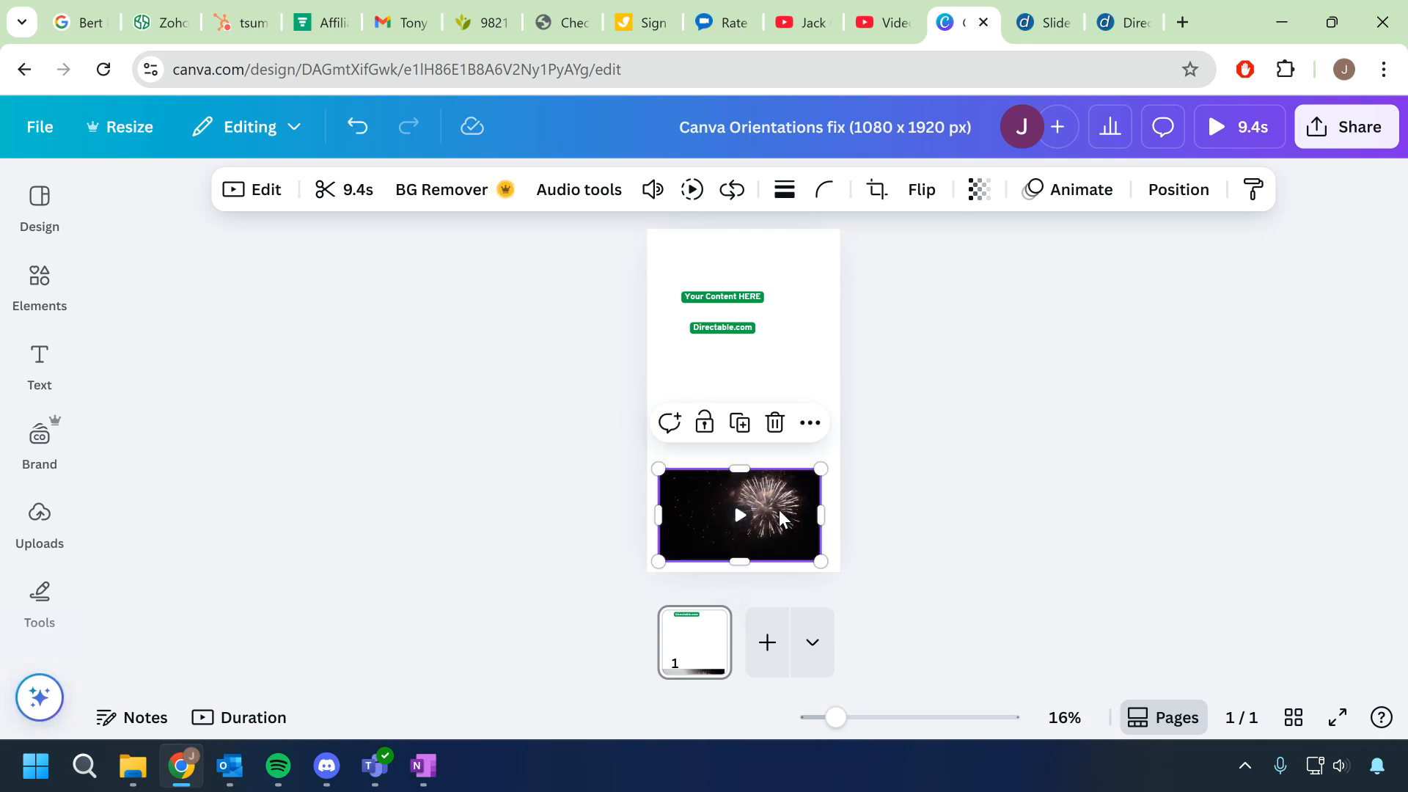
pyautogui.moveTo(763, 529)
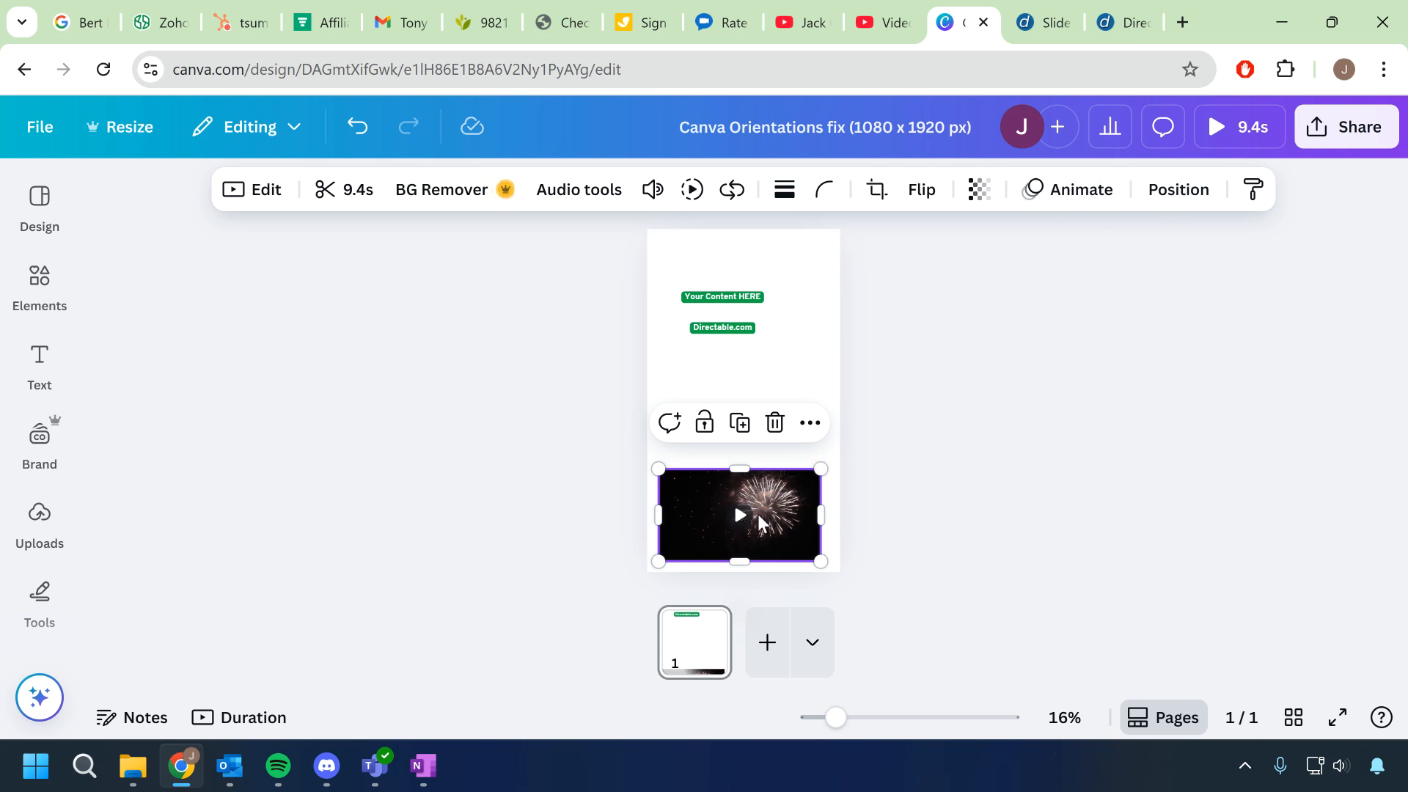
pyautogui.click(1178, 189)
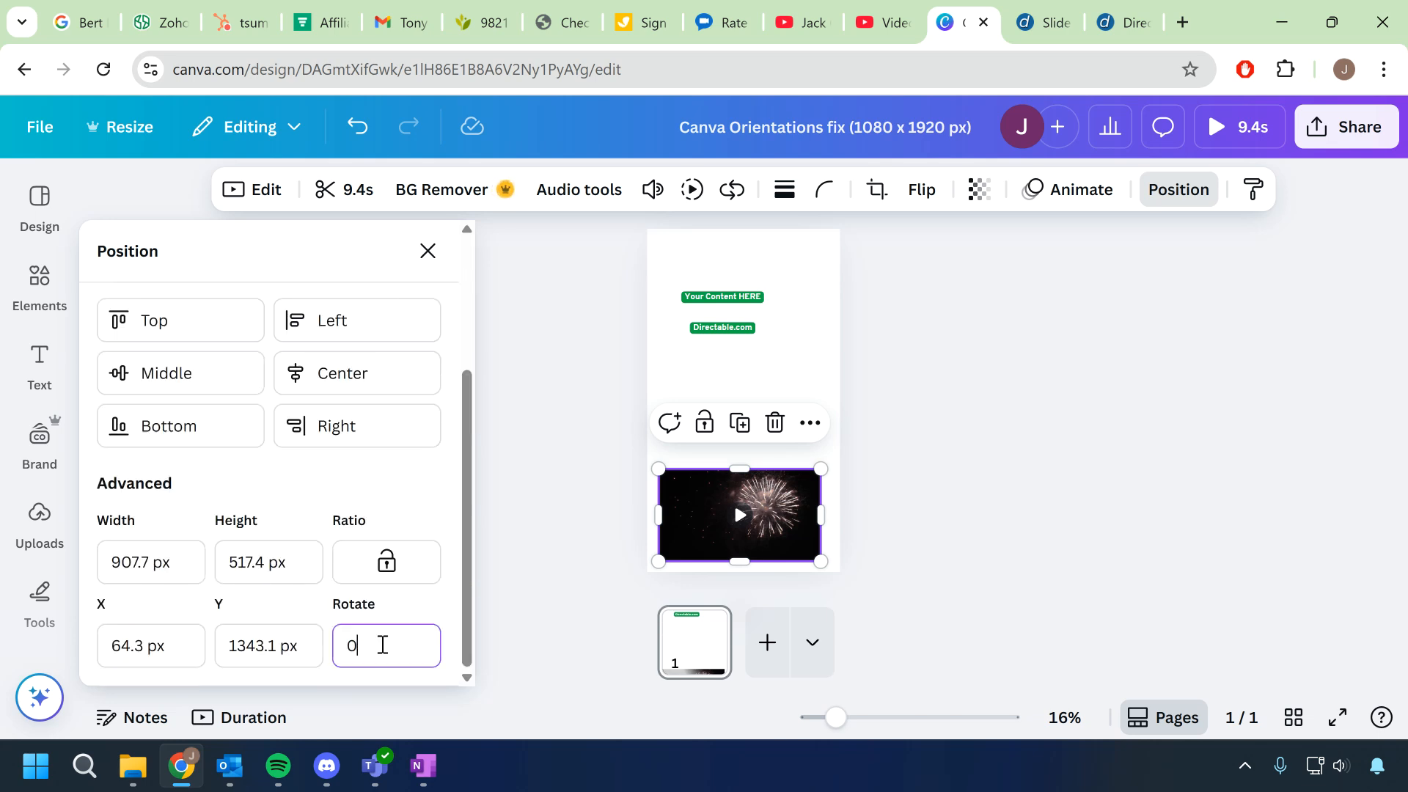
pyautogui.write('90')
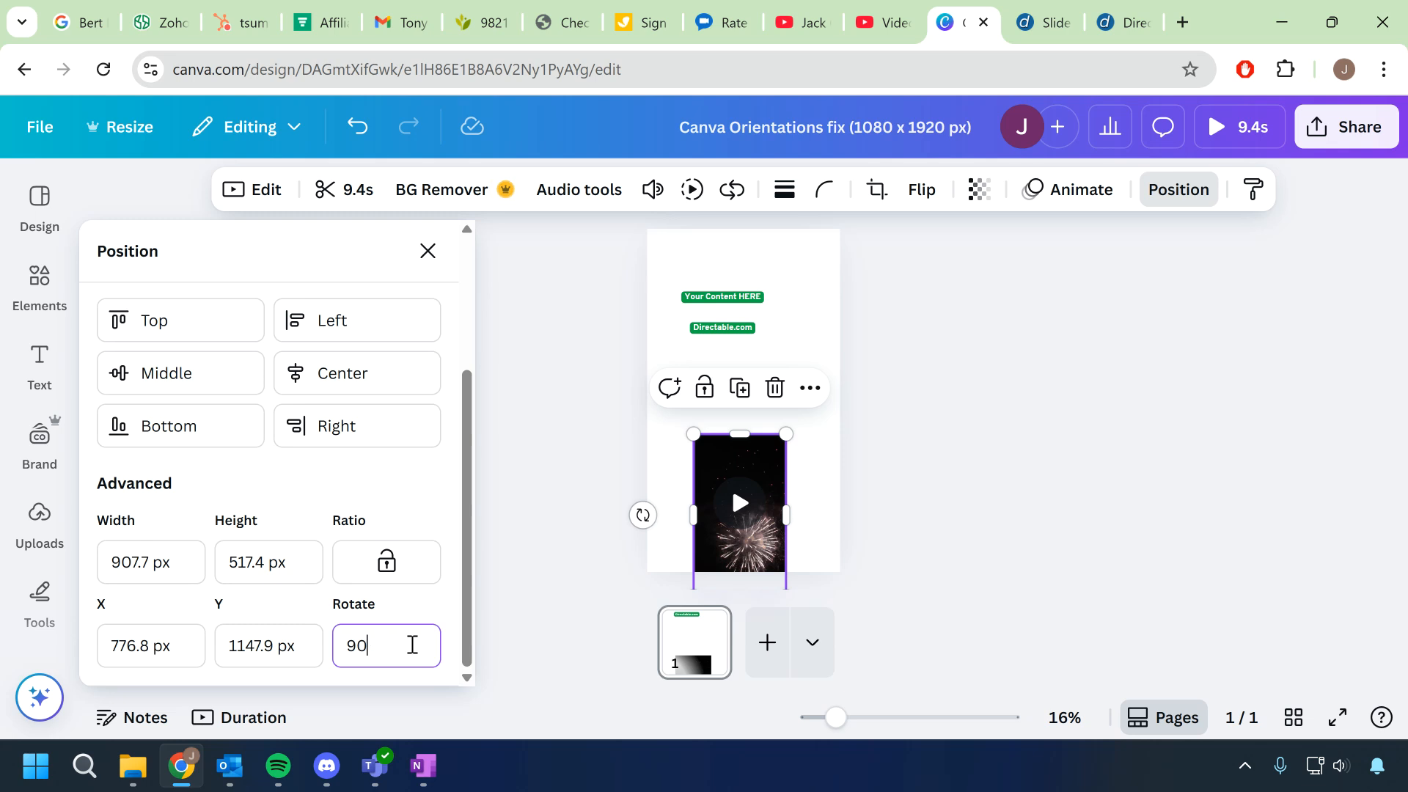
pyautogui.write('-180°')
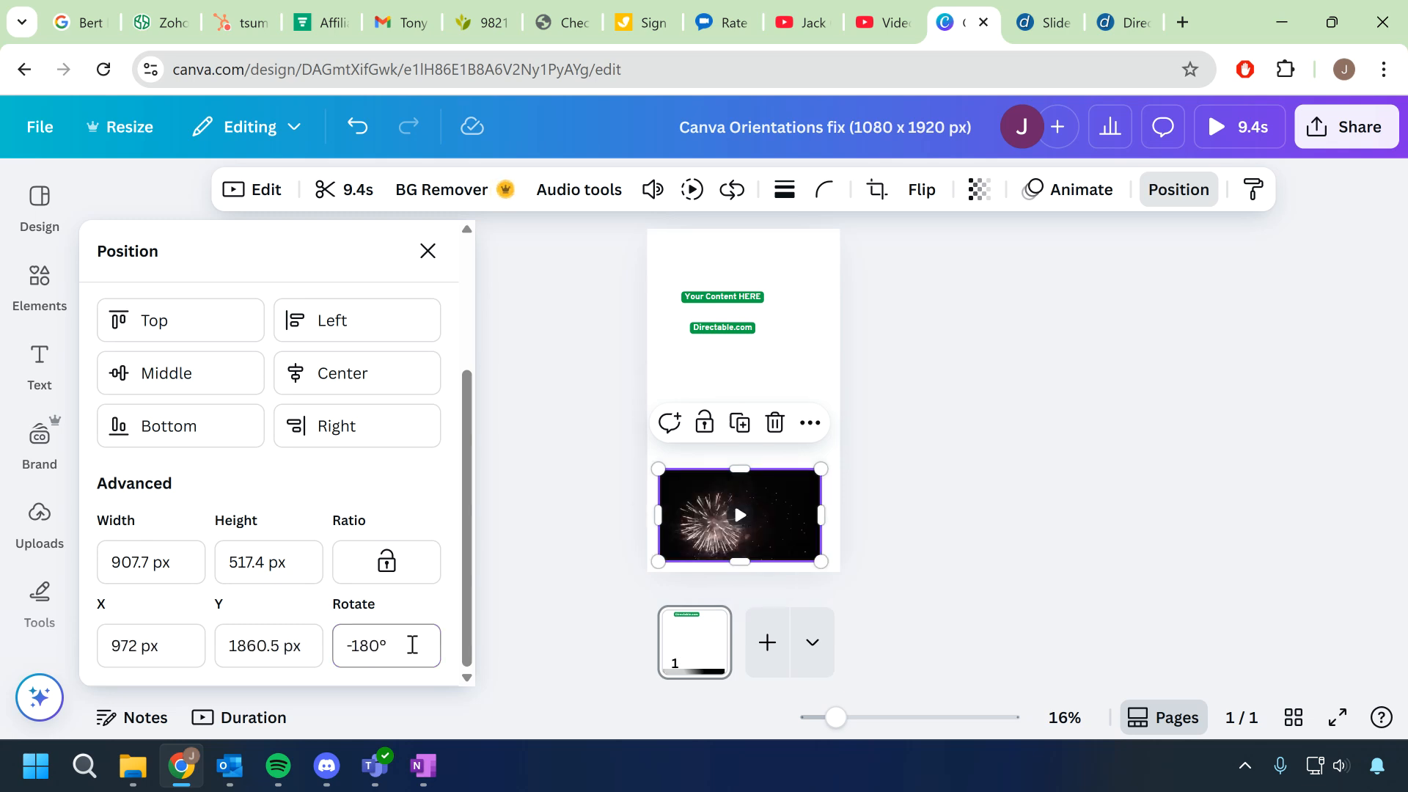
pyautogui.click(386, 645)
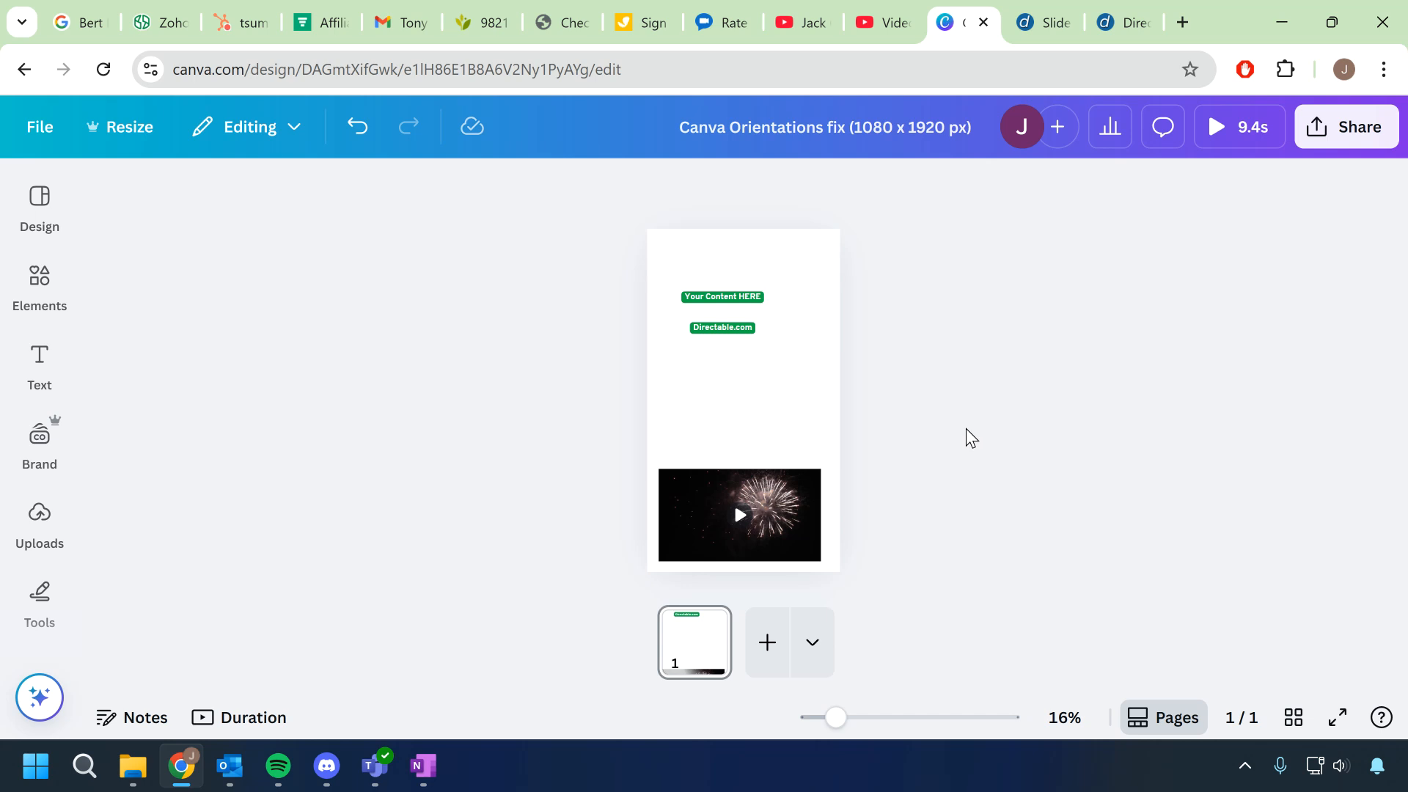
# Step: Start a new design from the File menu and browse the suggested design types
pyautogui.click(38, 207)
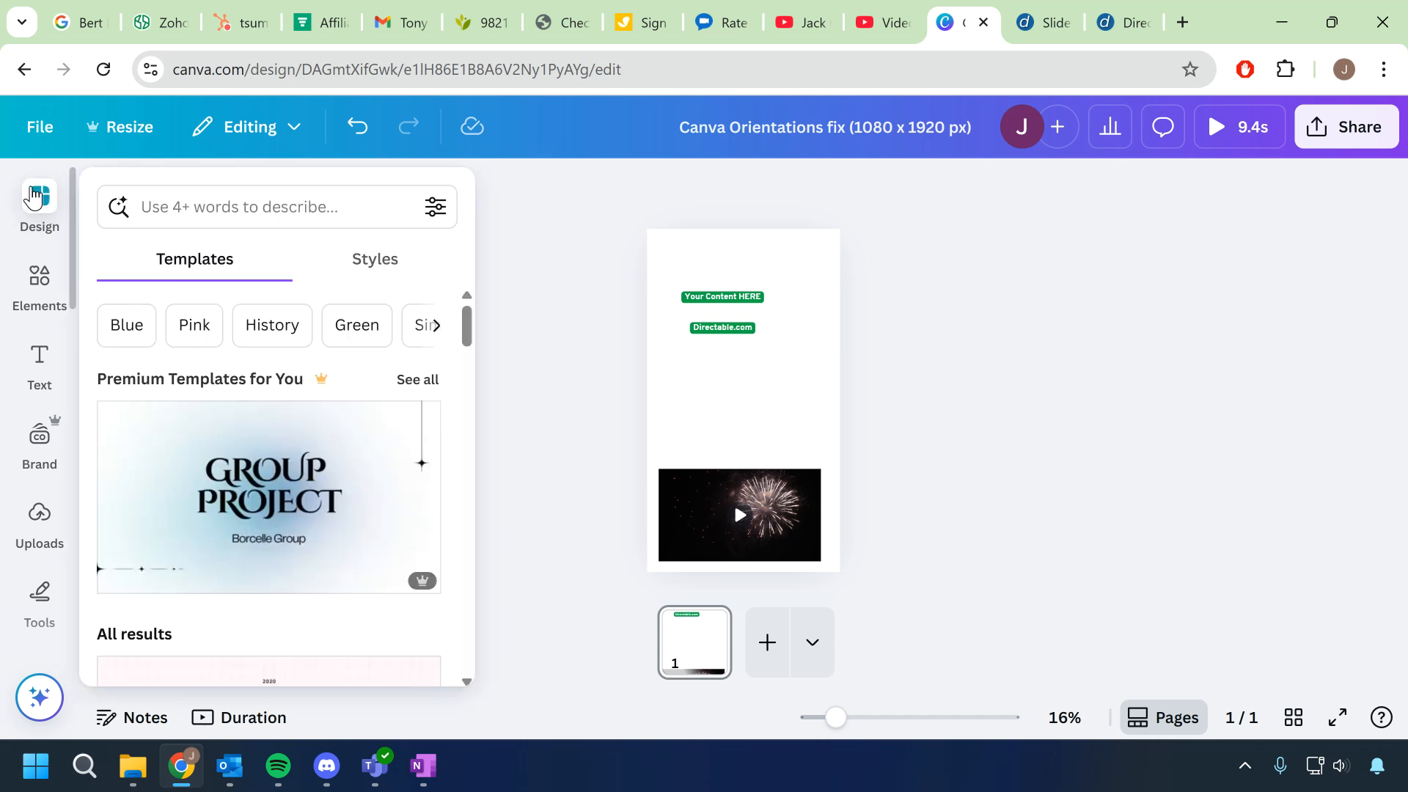
pyautogui.click(38, 126)
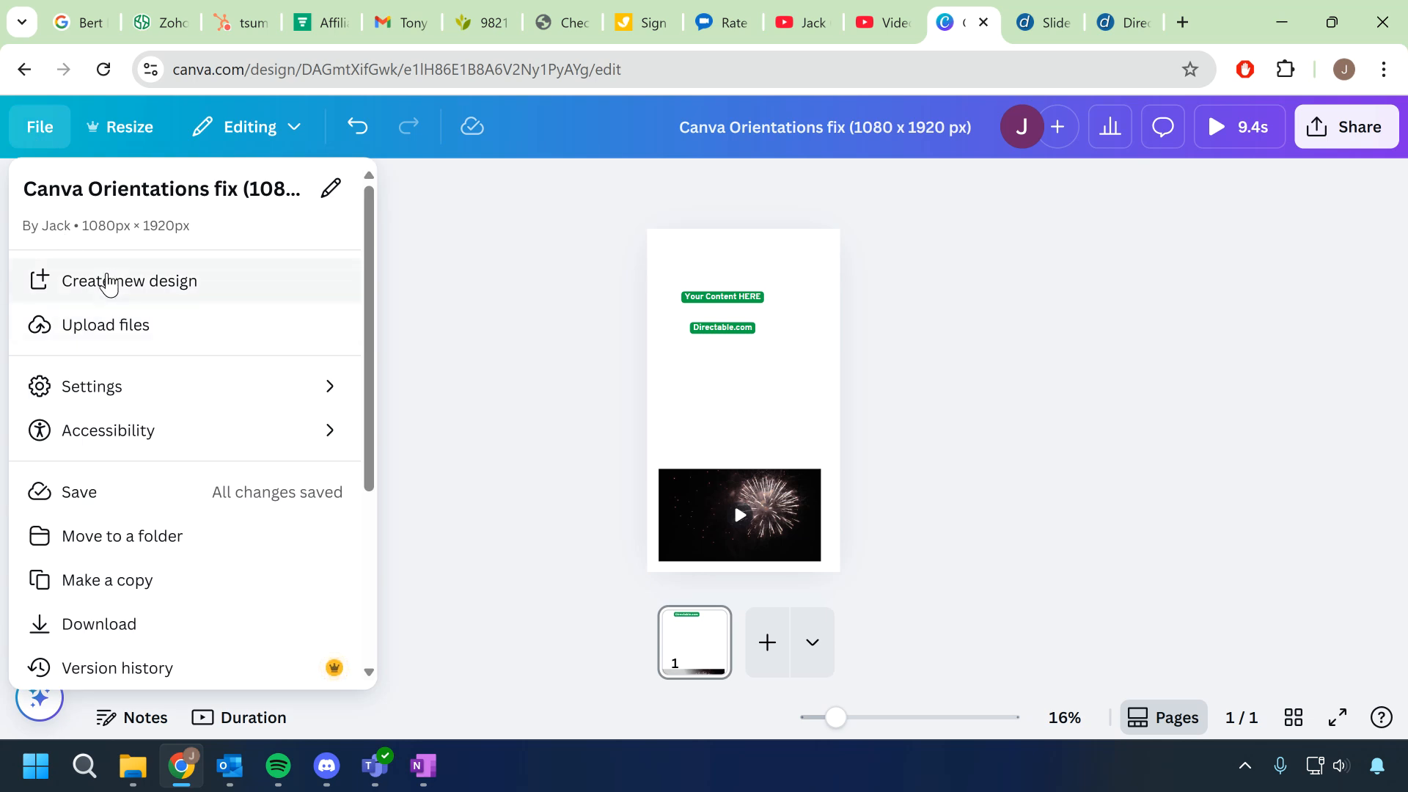
pyautogui.click(131, 282)
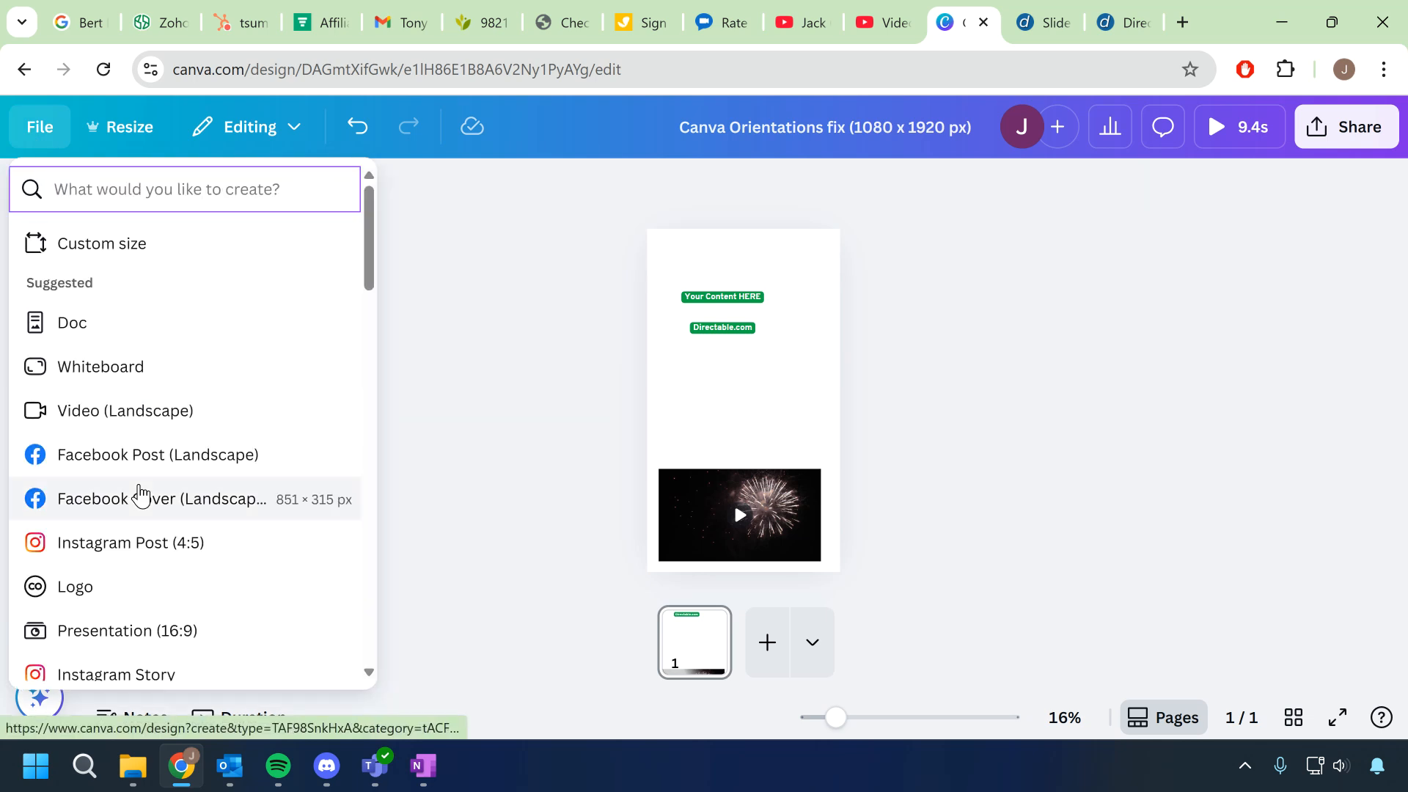
pyautogui.moveTo(160, 543)
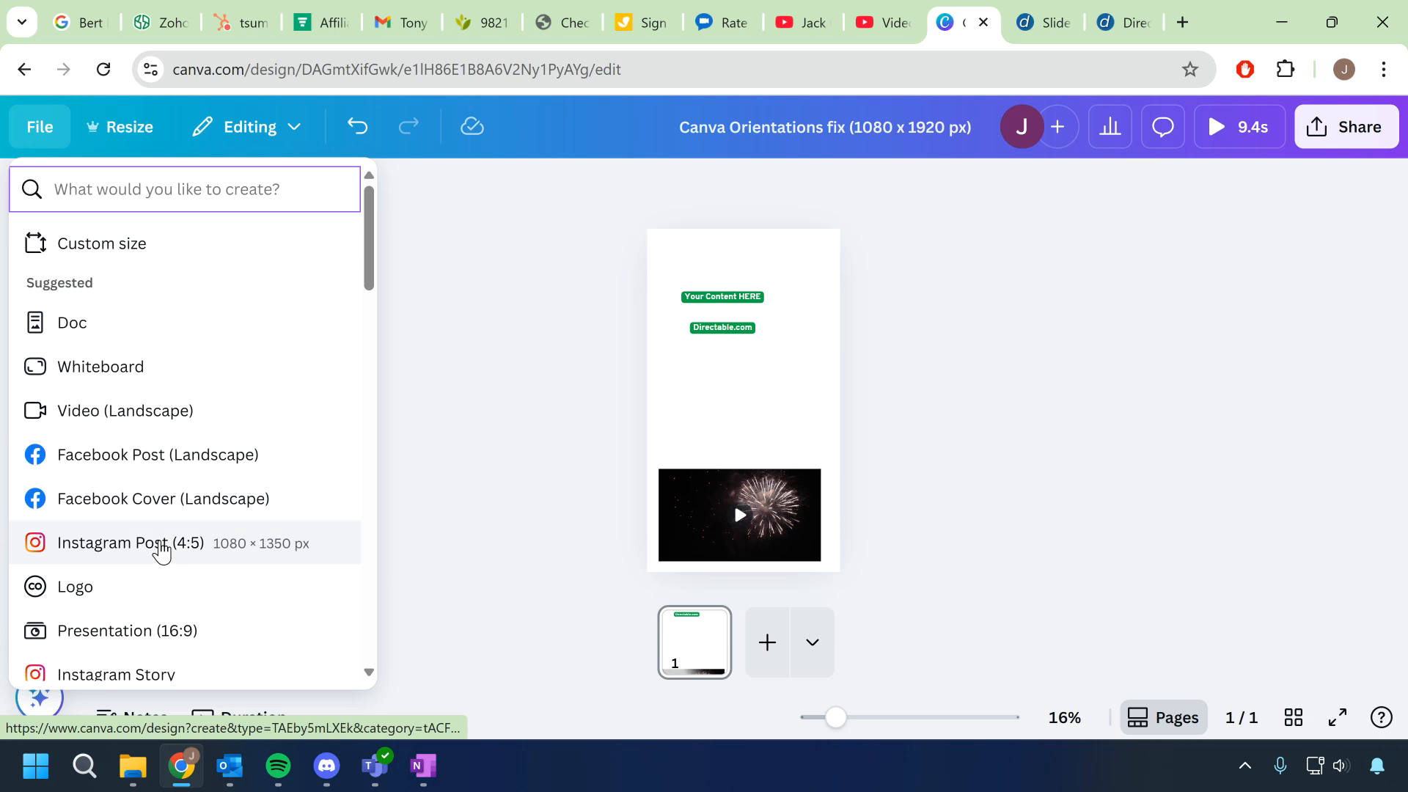
pyautogui.scroll(-3)
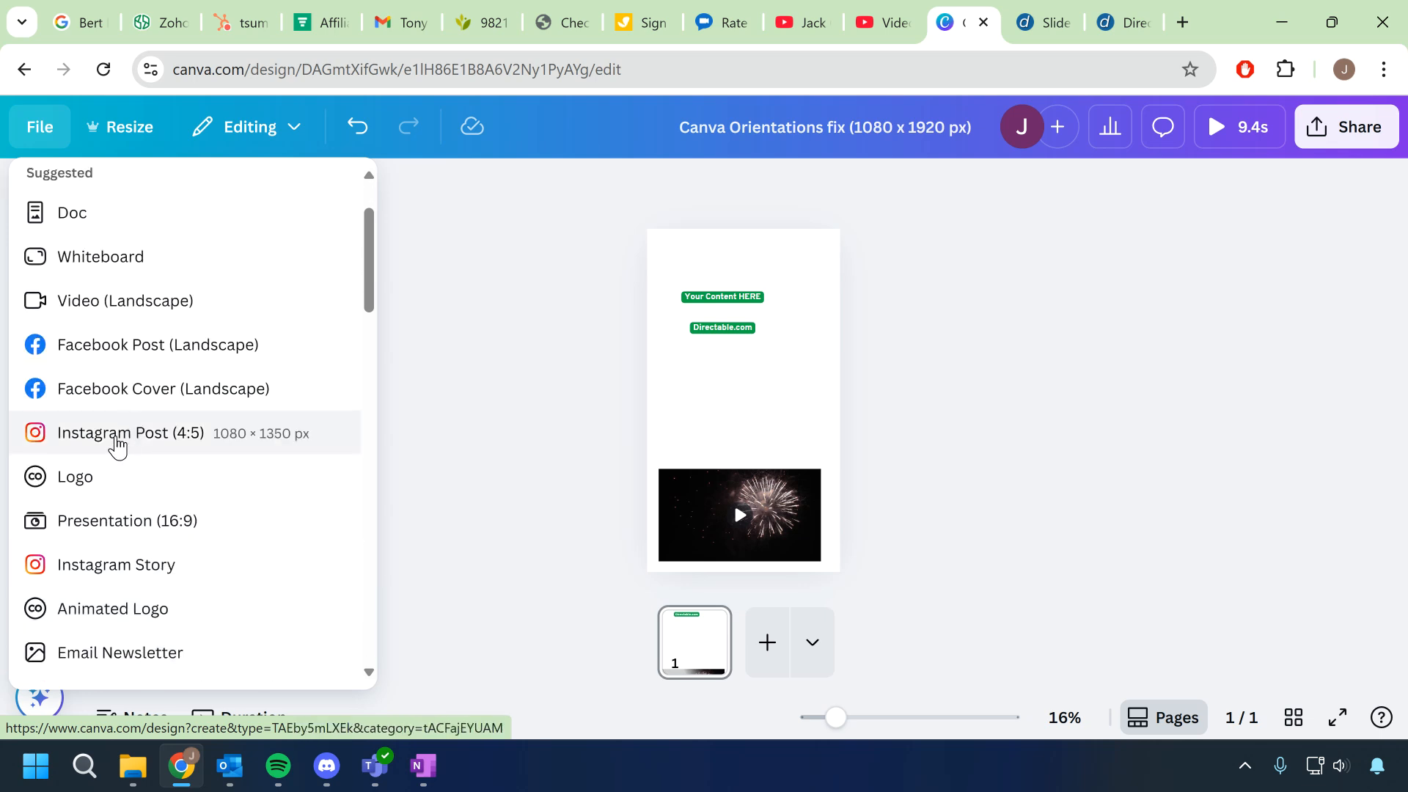
pyautogui.moveTo(115, 563)
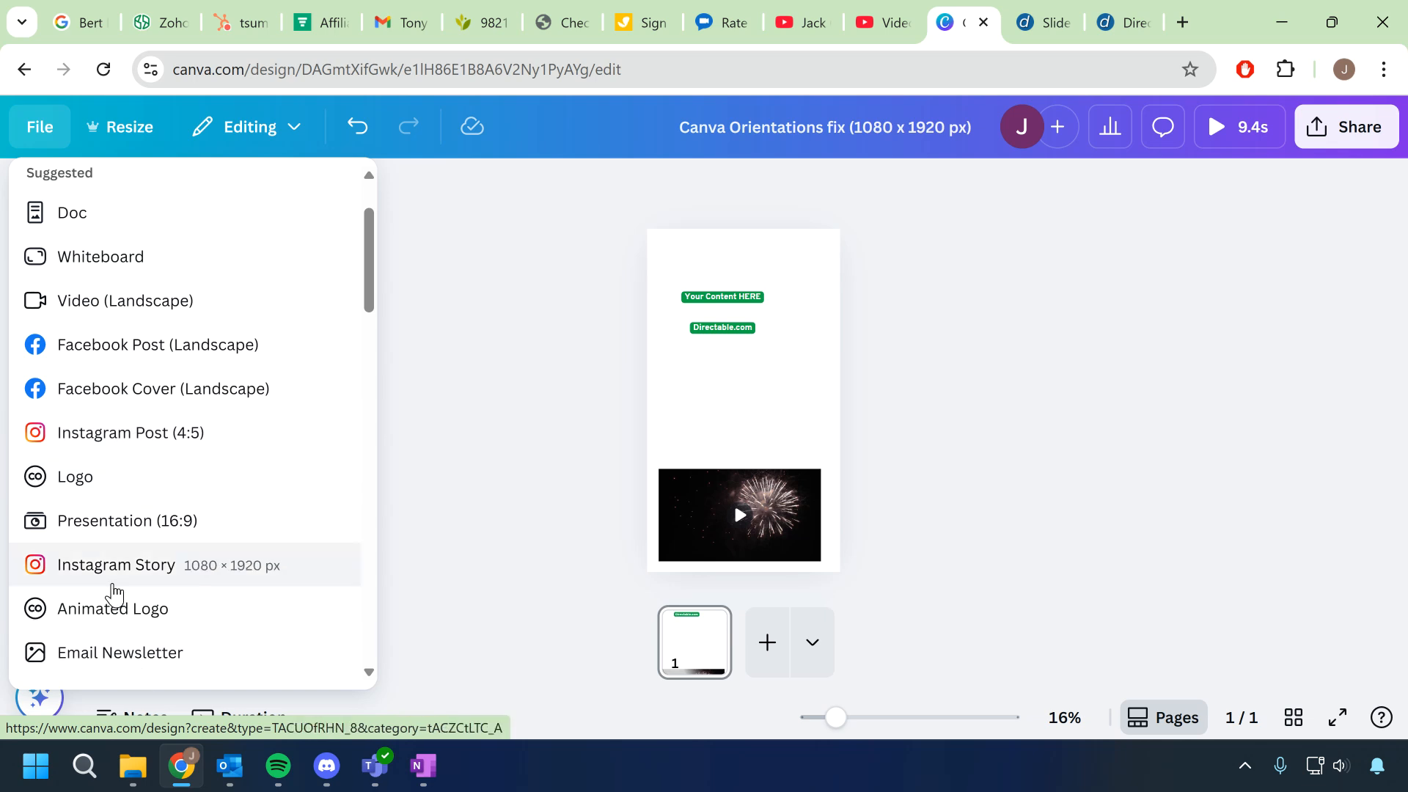
pyautogui.moveTo(88, 521)
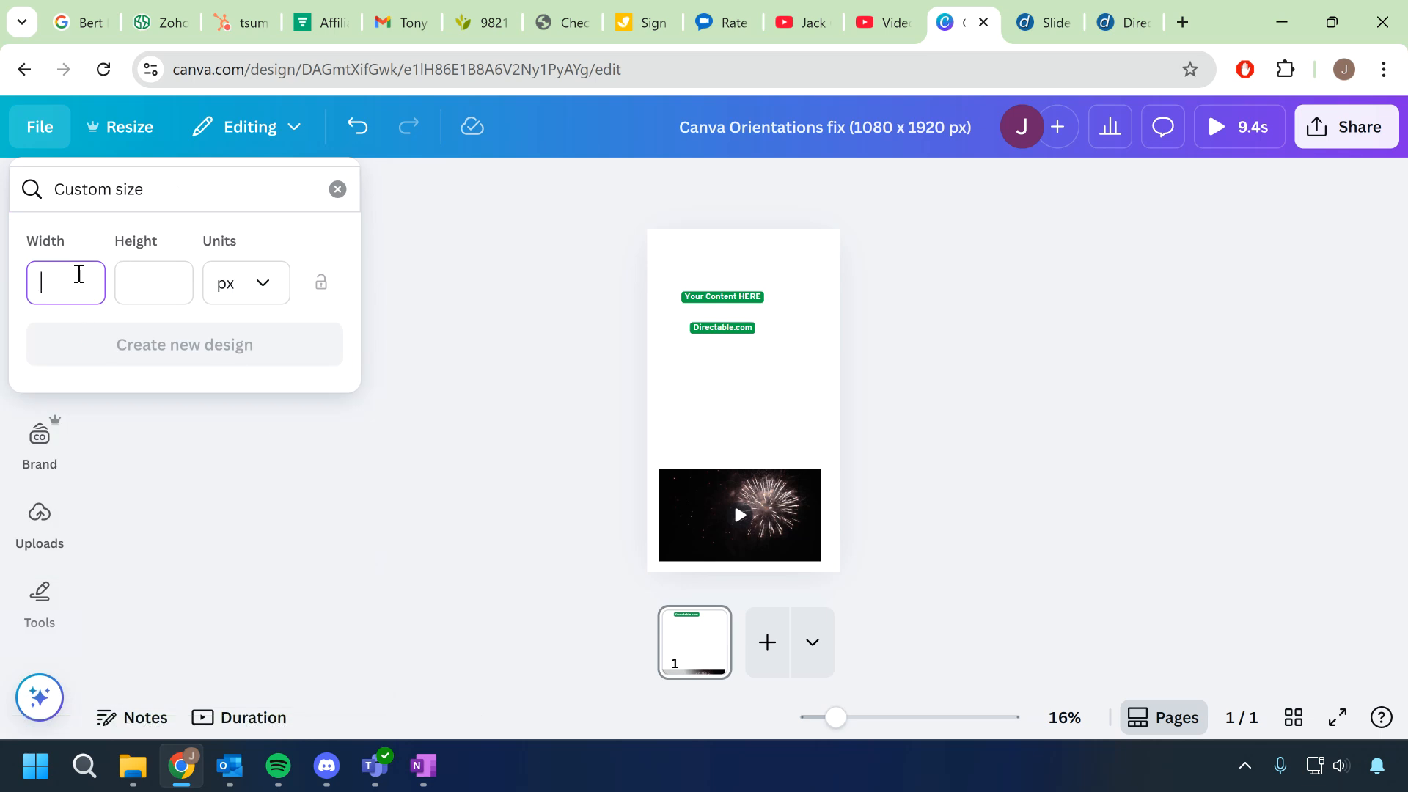
# Step: Create a new blank custom-size 1080 × 1920 px design and deselect its page
pyautogui.write('1080')
pyautogui.click(154, 282)
pyautogui.write('1920')
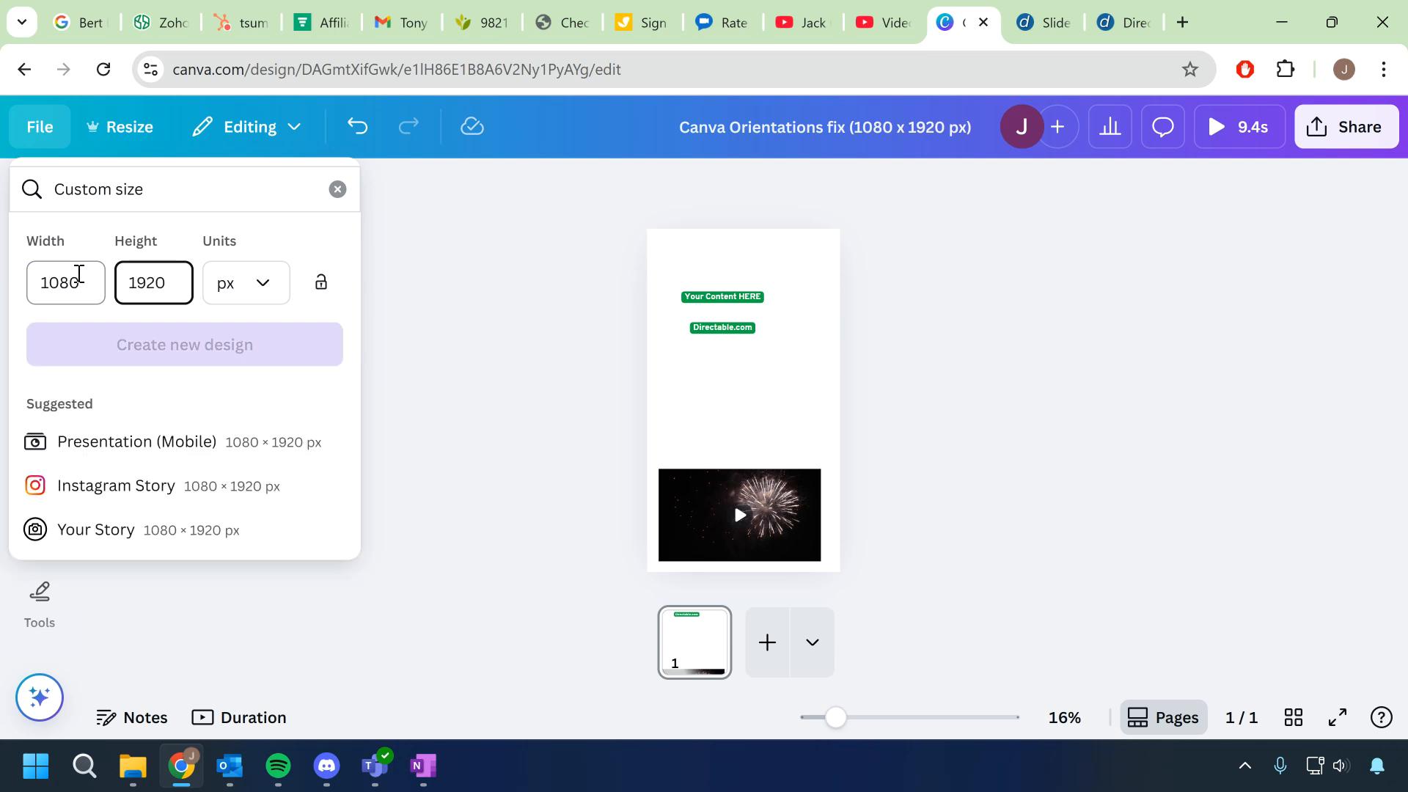
pyautogui.click(185, 343)
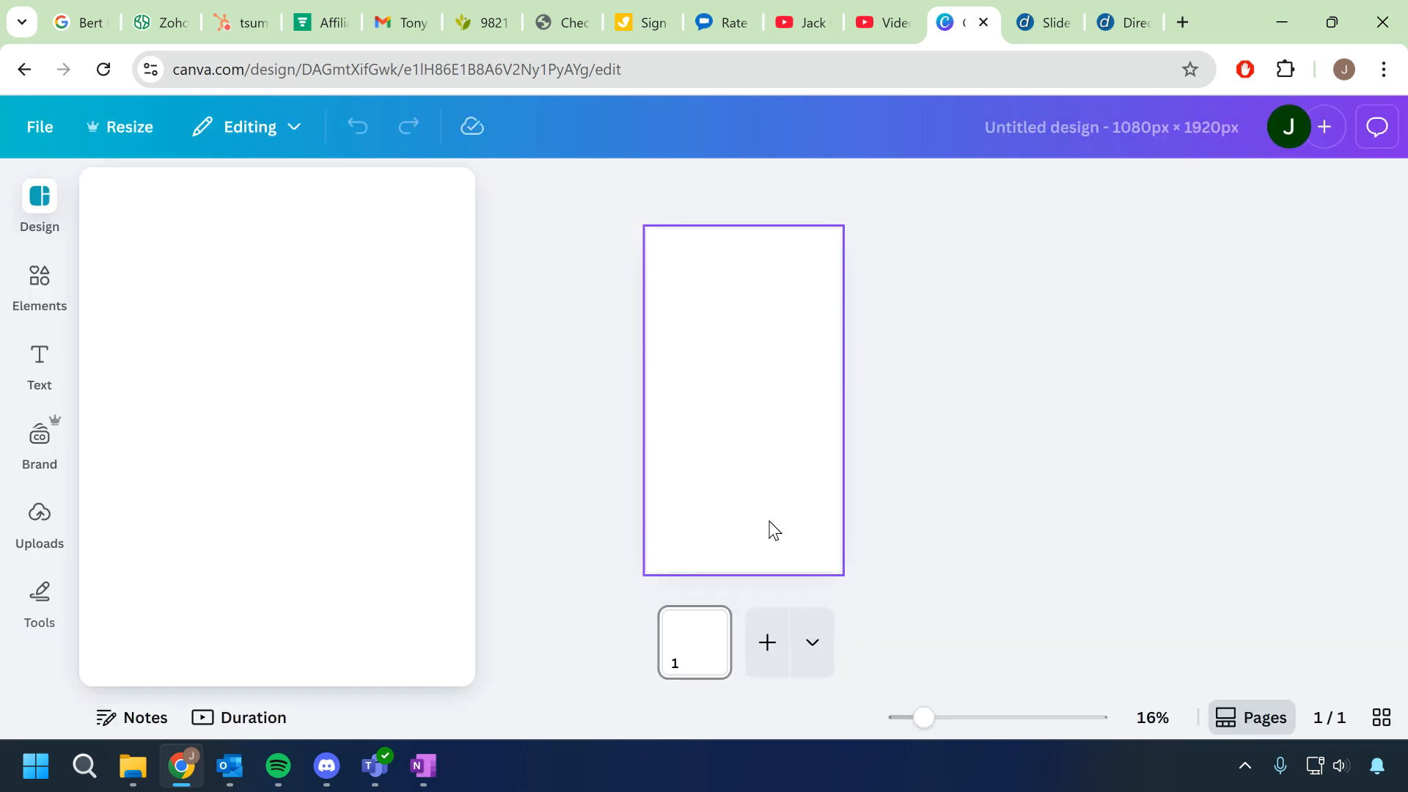
pyautogui.click(38, 203)
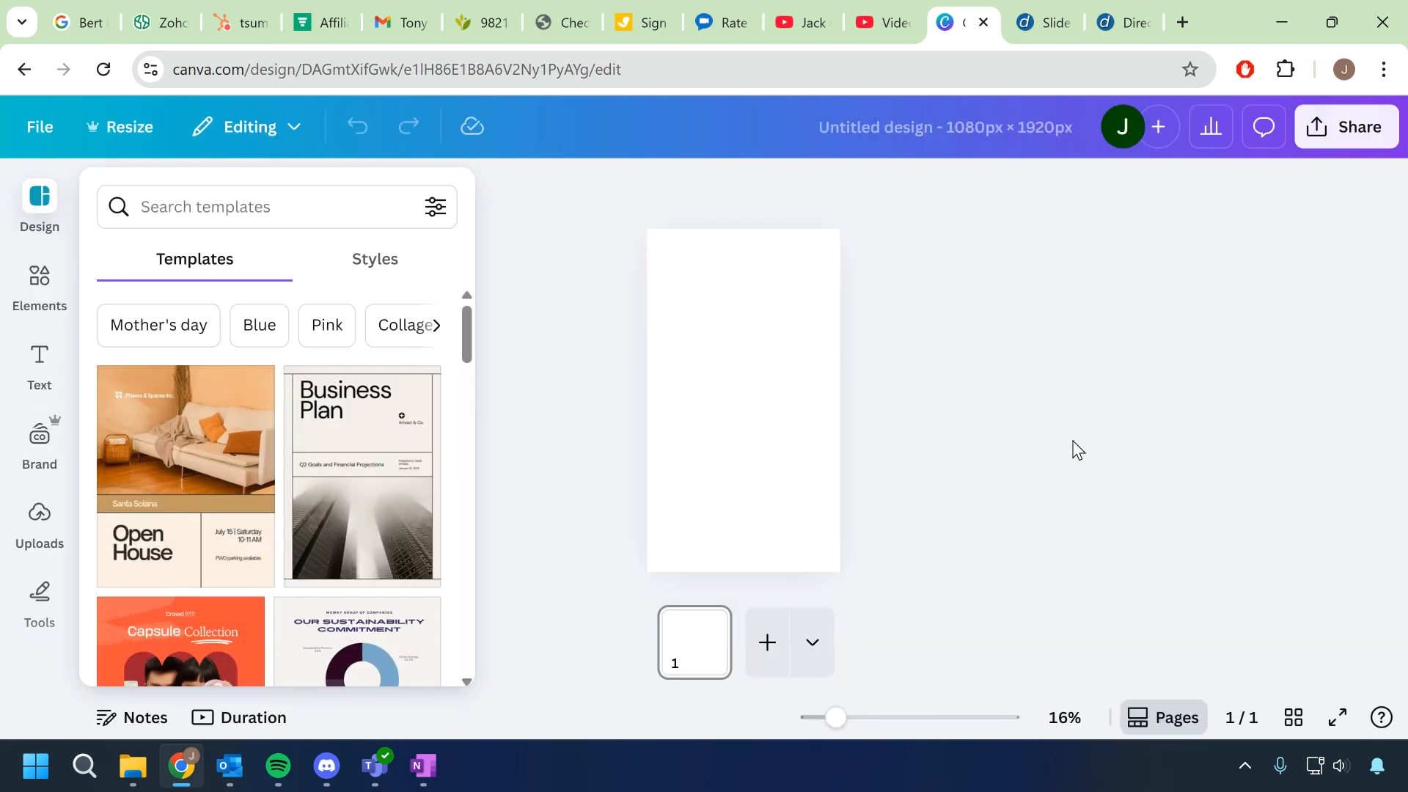